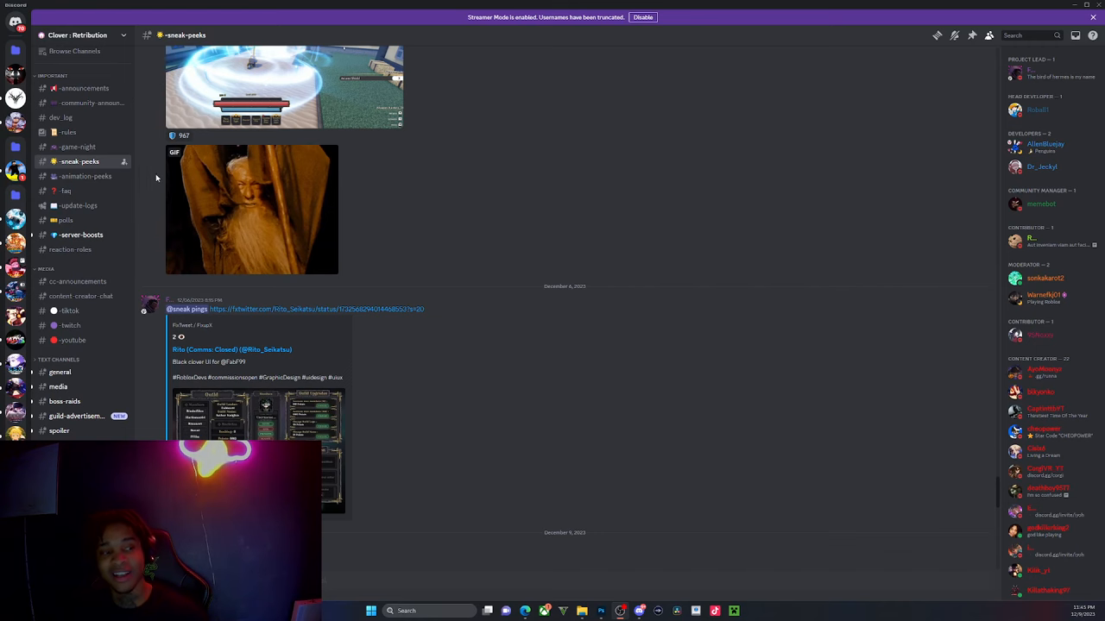
# - Glance at the boss-raids channel, then return to #sneak-peeks
pyautogui.scroll(-3)
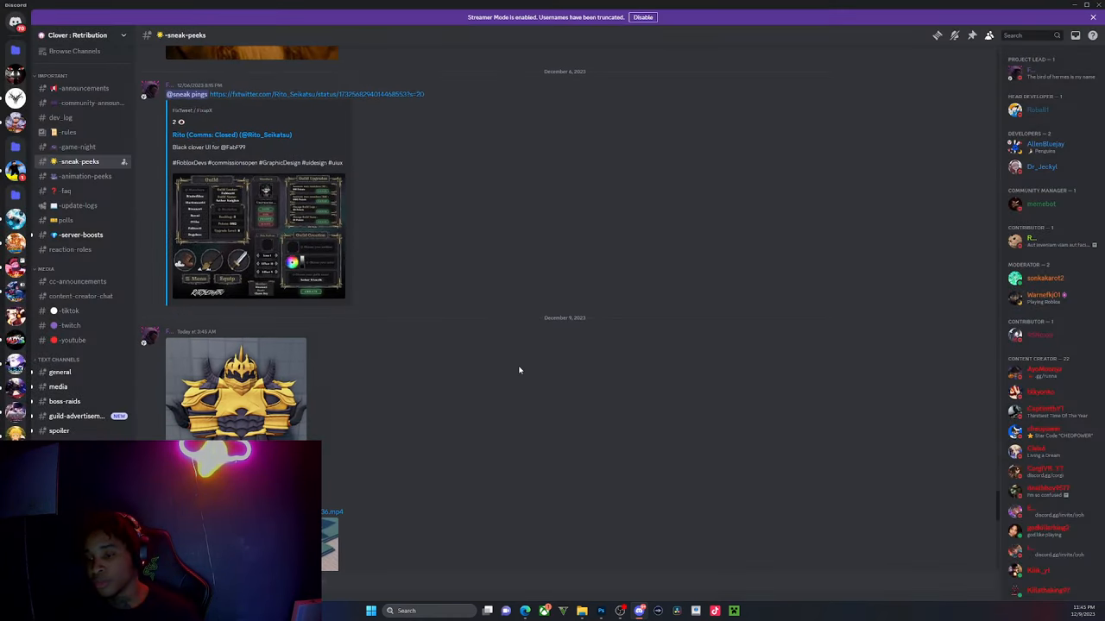
pyautogui.click(65, 402)
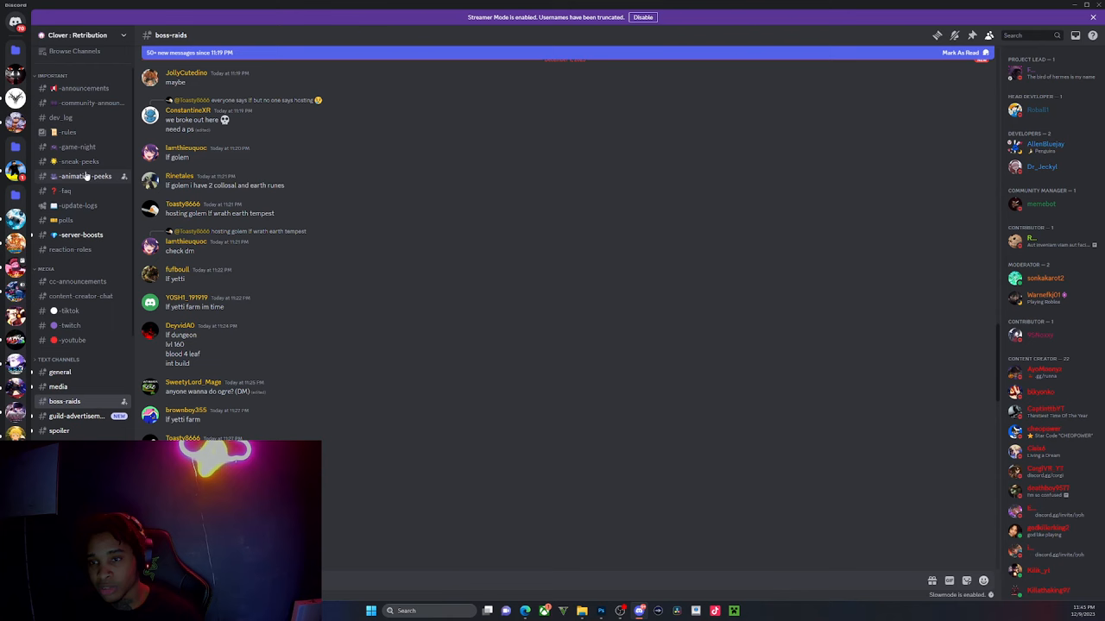
pyautogui.click(79, 162)
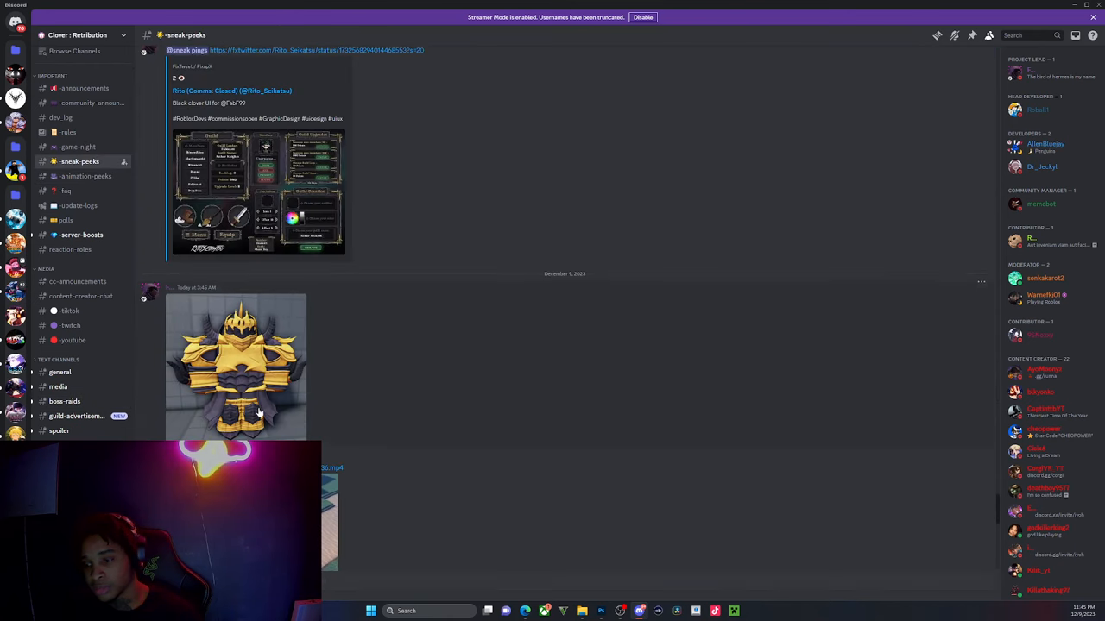
# - Scroll down to the 'Get ready, you guys.' post and enlarge its jackal-headed warrior image
pyautogui.click(235, 367)
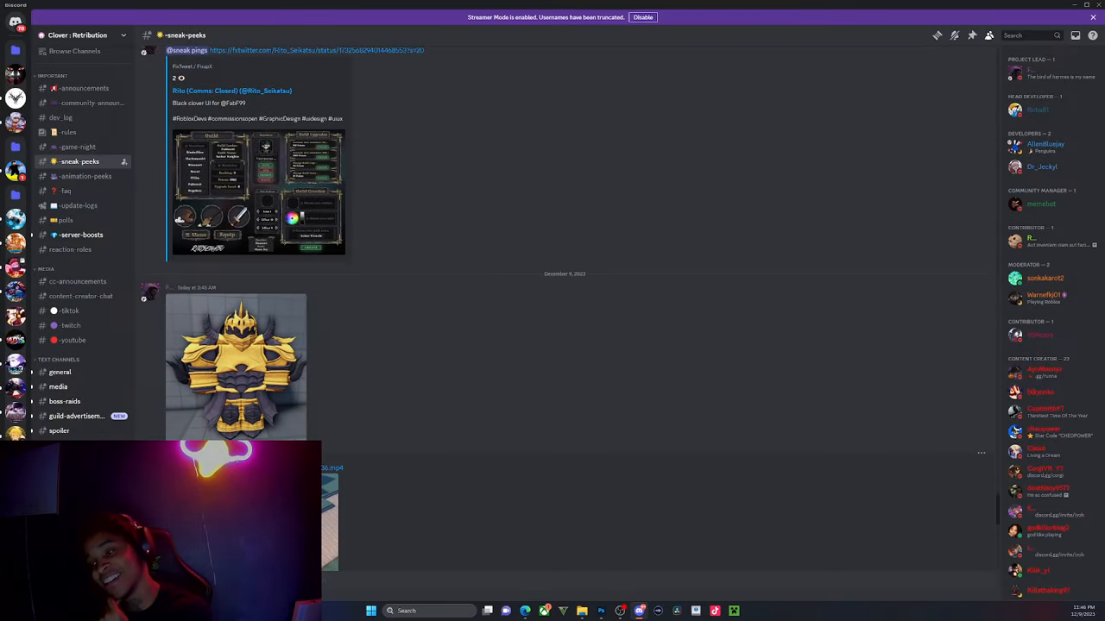
pyautogui.scroll(-3)
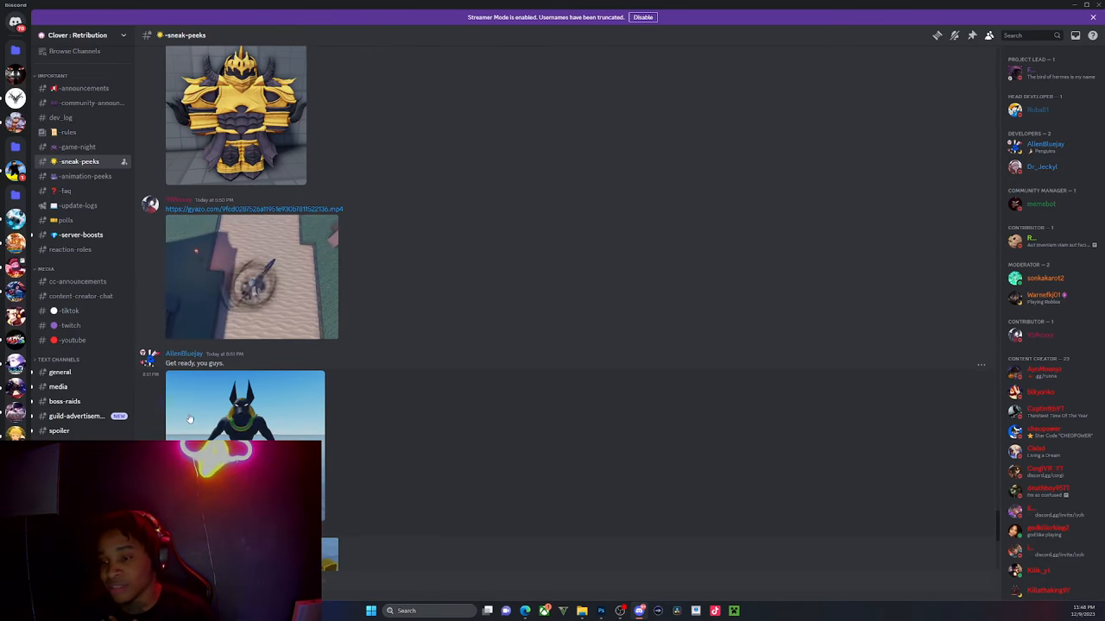
pyautogui.click(245, 406)
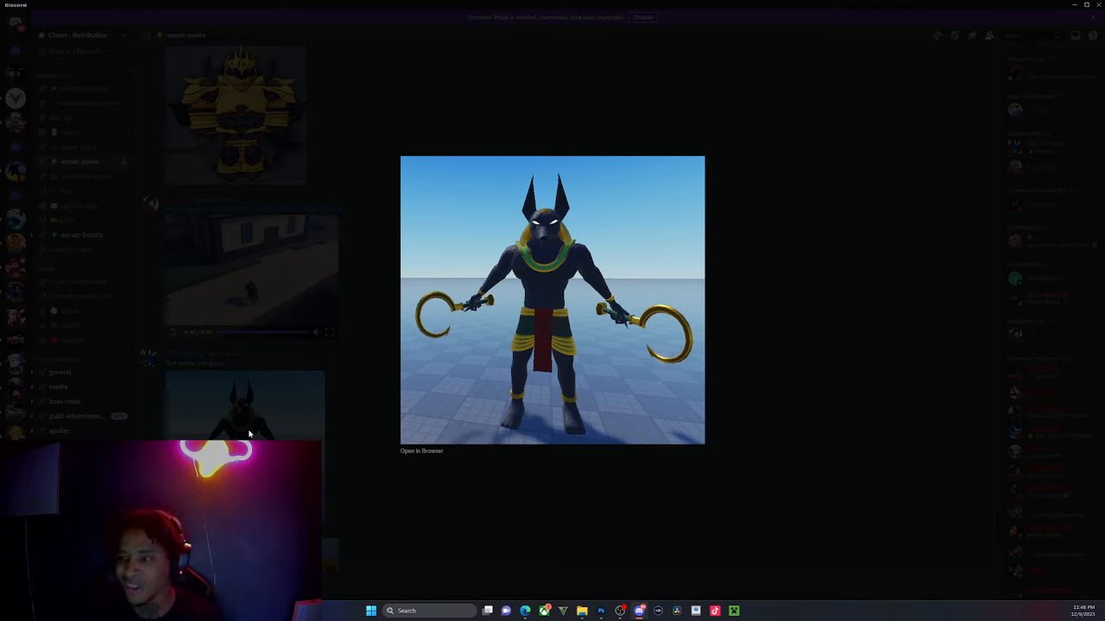
pyautogui.moveTo(356, 432)
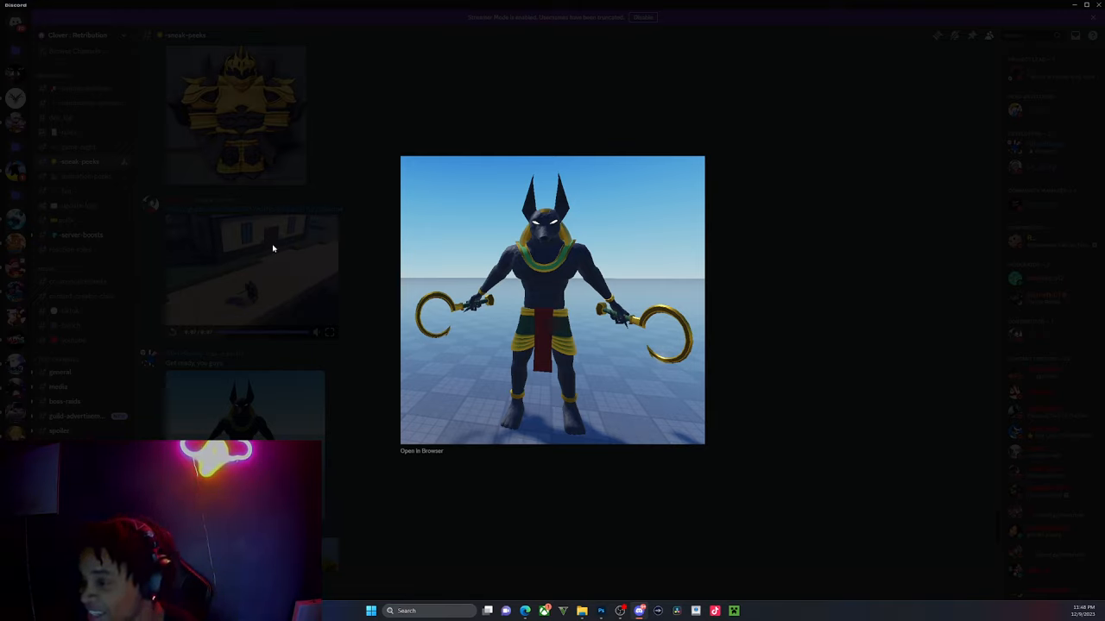
pyautogui.moveTo(253, 266)
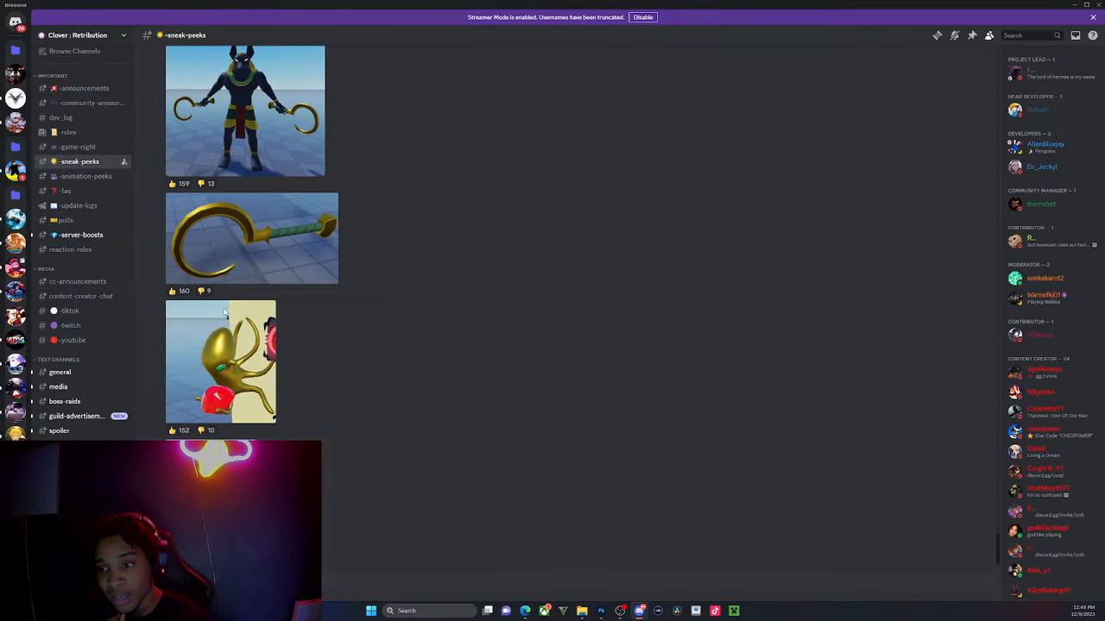
# - Enlarge the golden octopus weapon preview, then switch to the game server's announcements channel
pyautogui.click(220, 361)
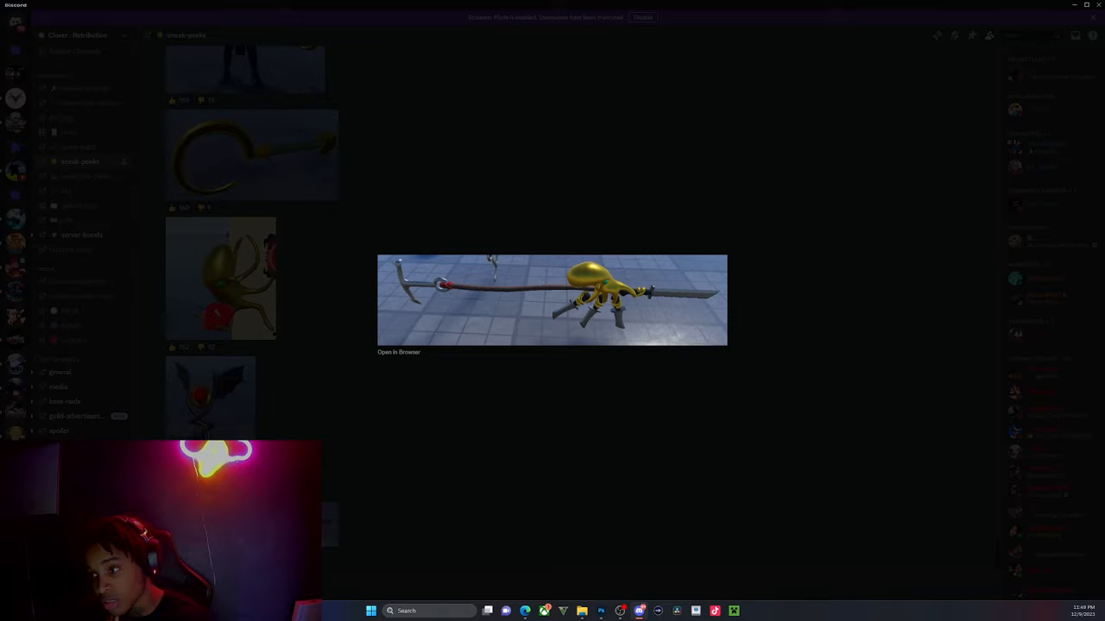
pyautogui.moveTo(569, 399)
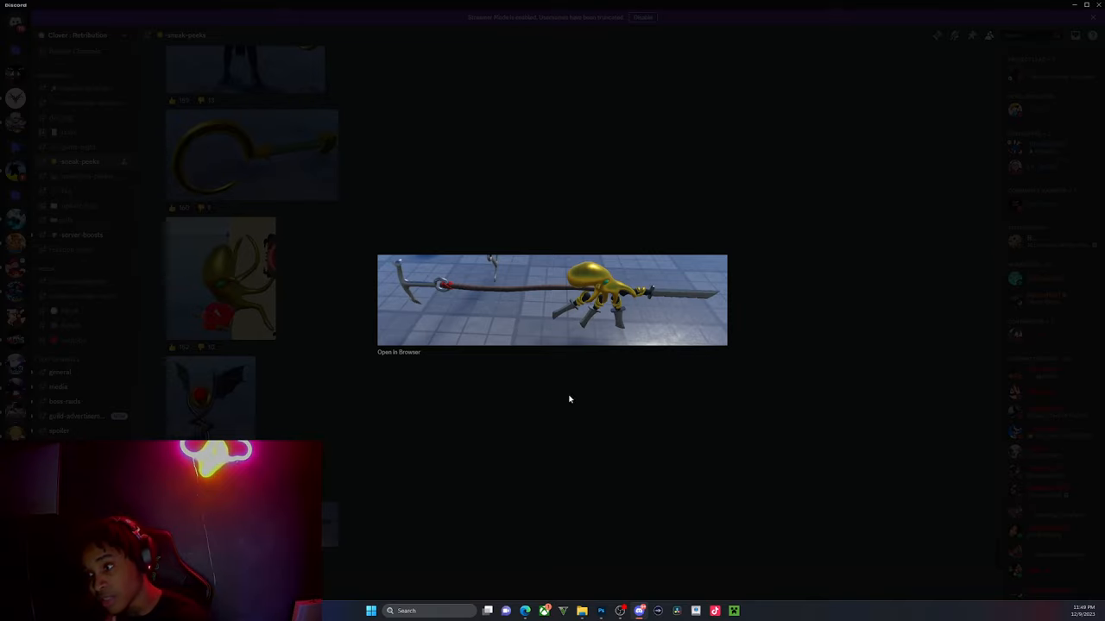
pyautogui.moveTo(484, 362)
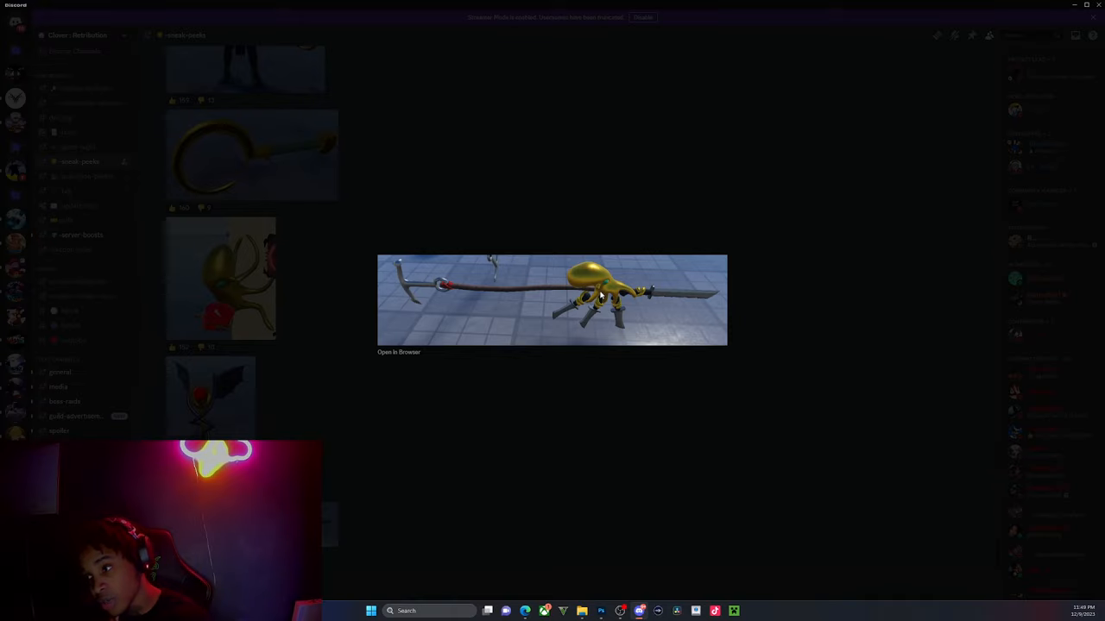
pyautogui.moveTo(648, 303)
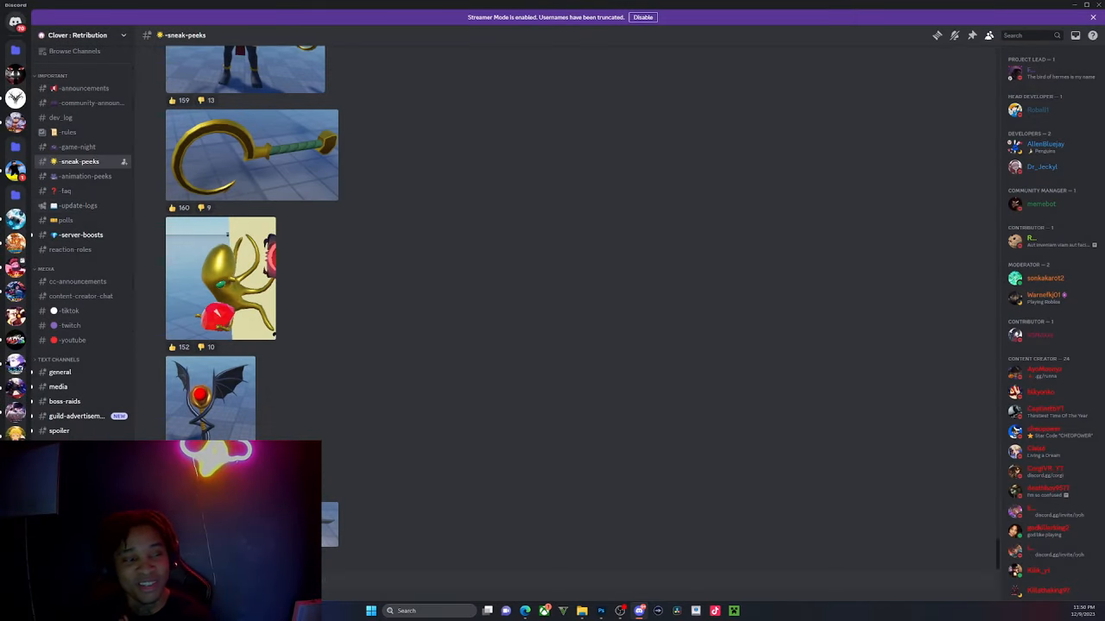
pyautogui.moveTo(91, 117)
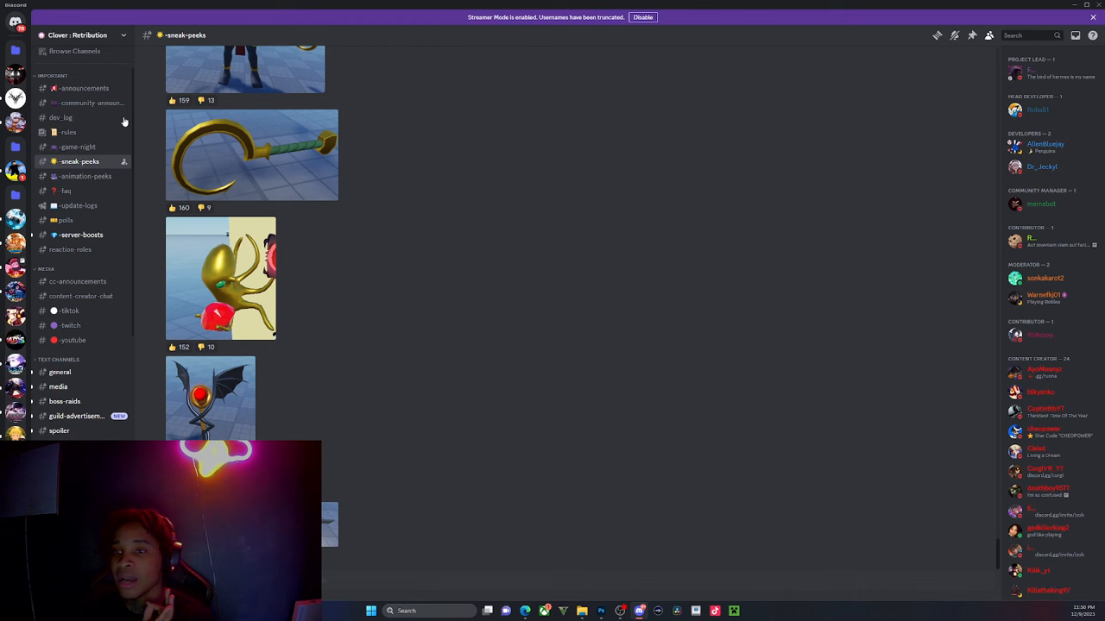
pyautogui.click(83, 88)
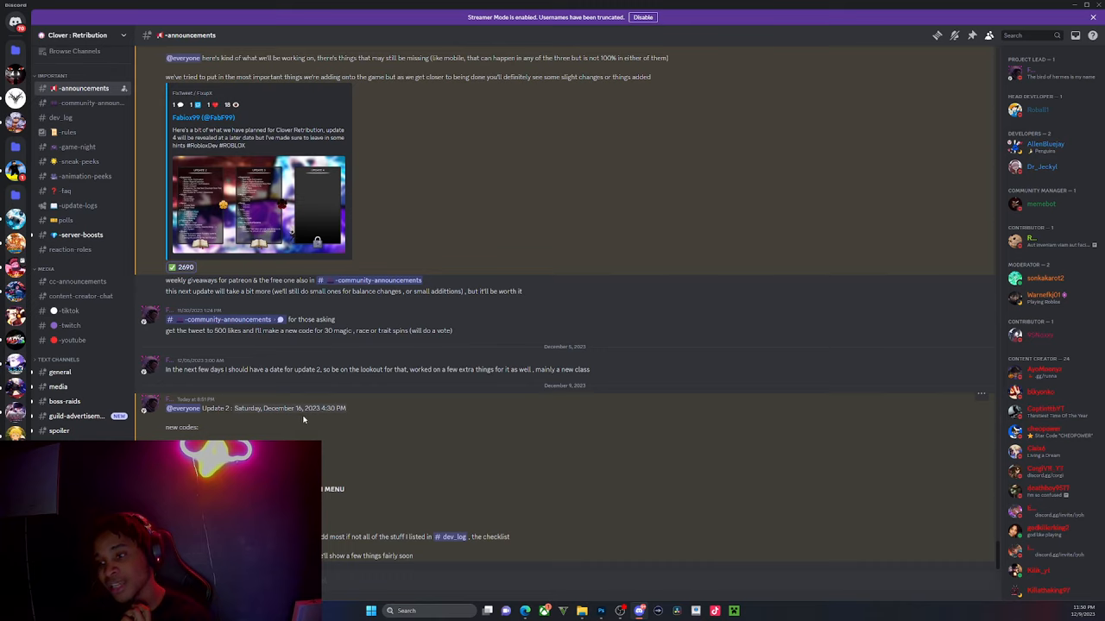
pyautogui.moveTo(332, 421)
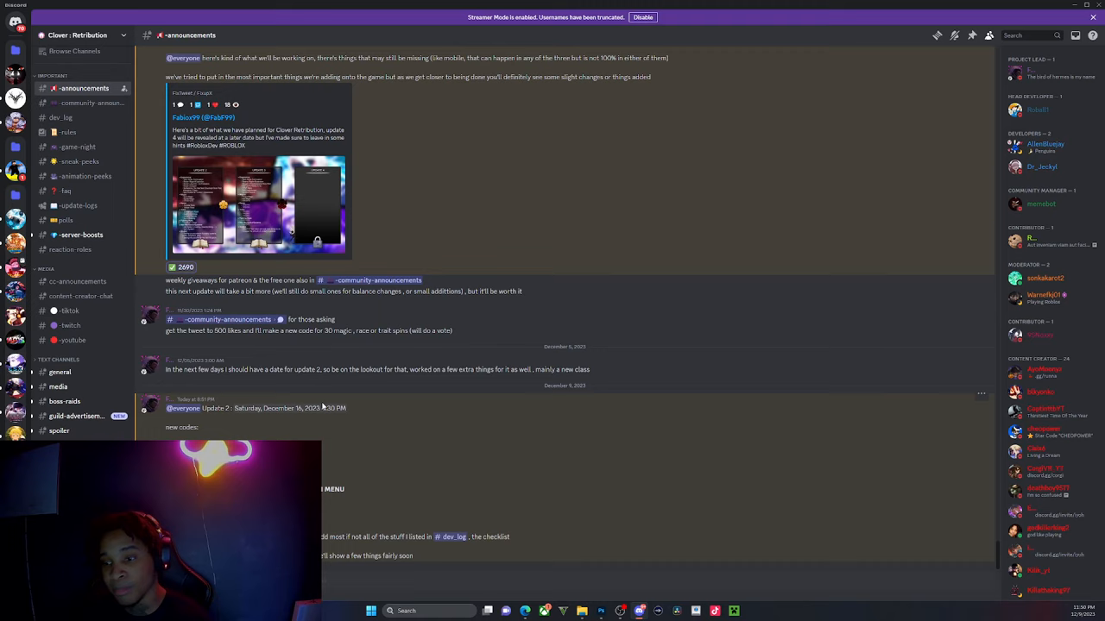
pyautogui.moveTo(335, 408)
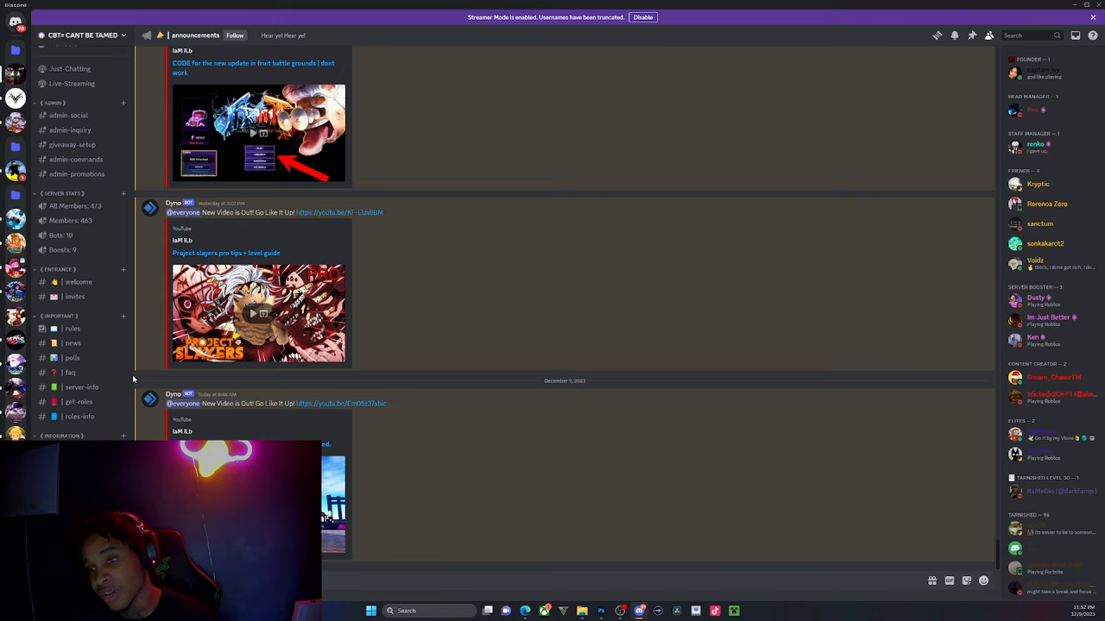
pyautogui.scroll(-3)
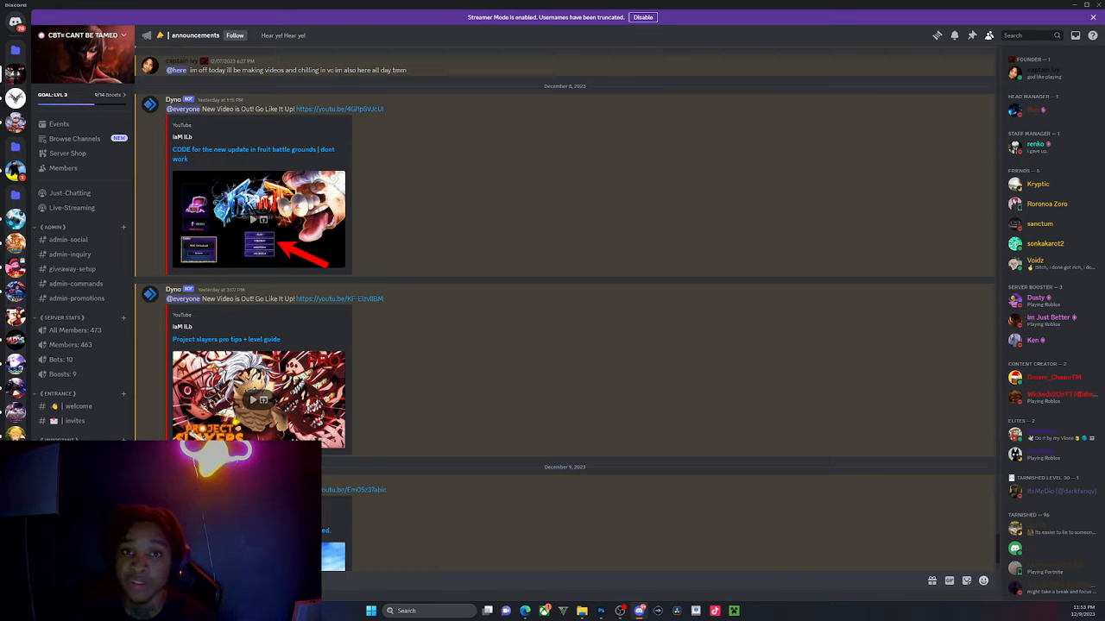
pyautogui.moveTo(505, 150)
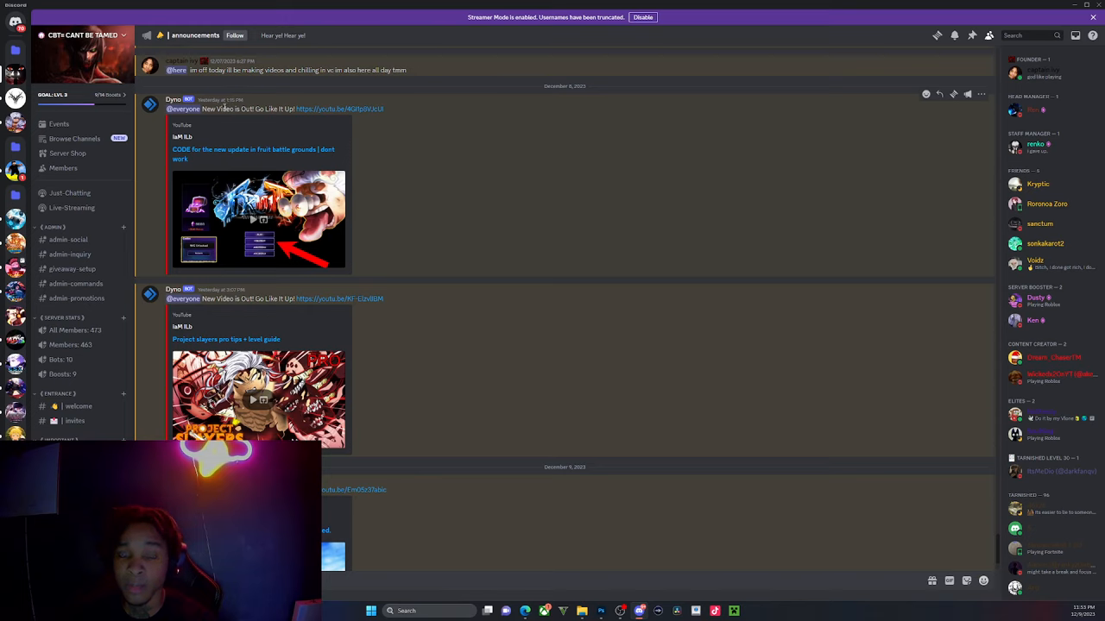
pyautogui.moveTo(219, 99)
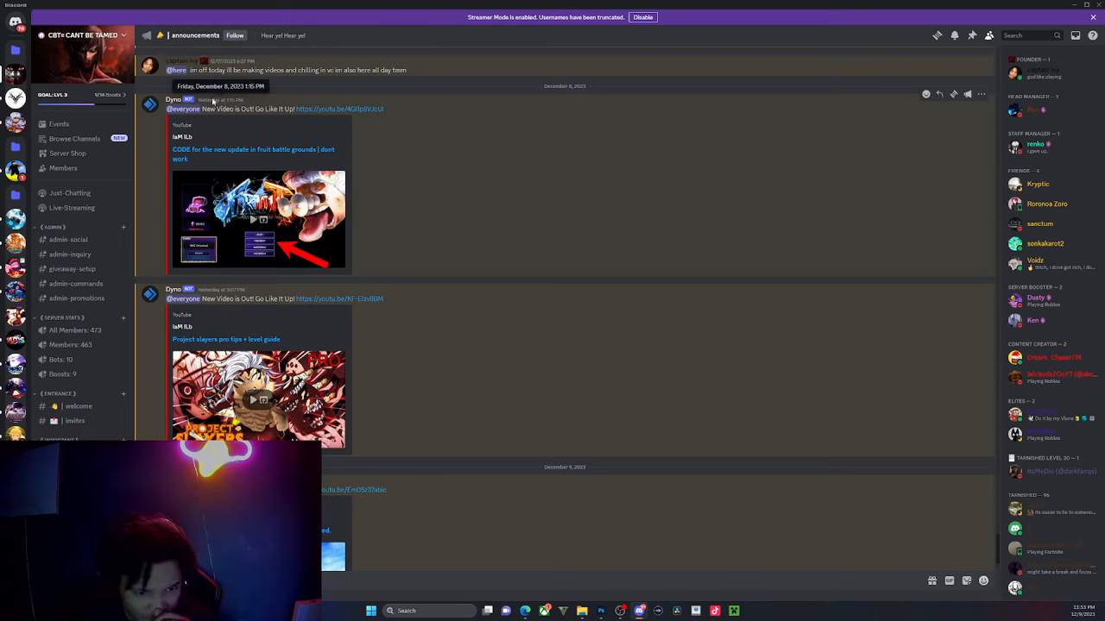
pyautogui.moveTo(913, 170)
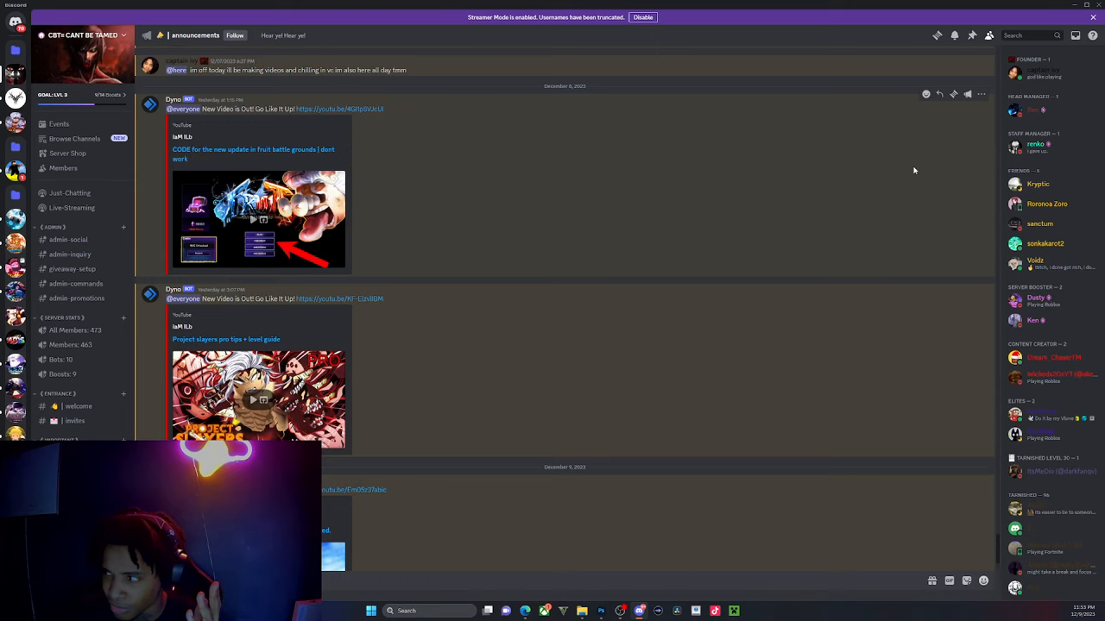